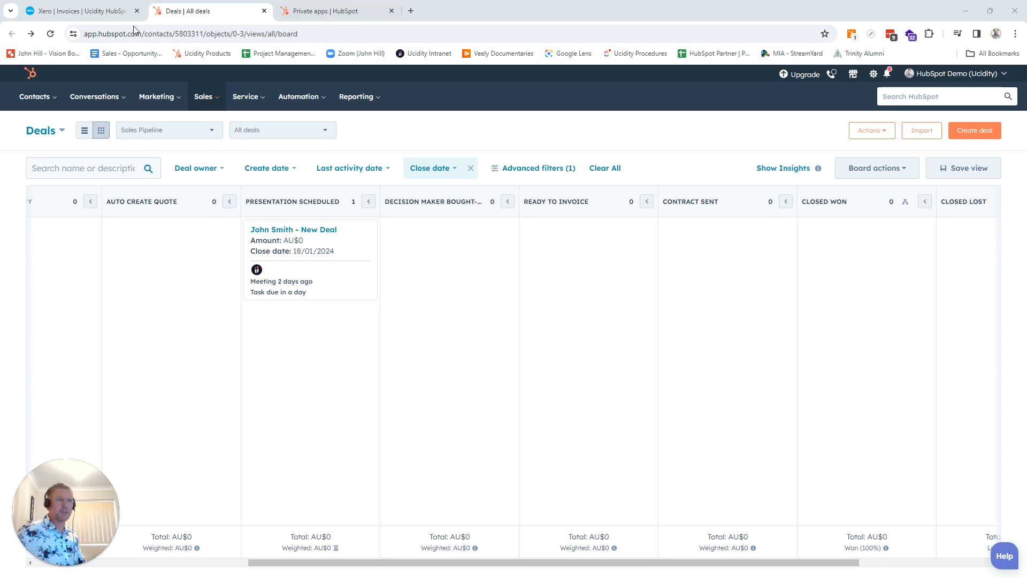
# Step: Switch to the Xero tab showing the empty Draft invoices list
pyautogui.click(78, 11)
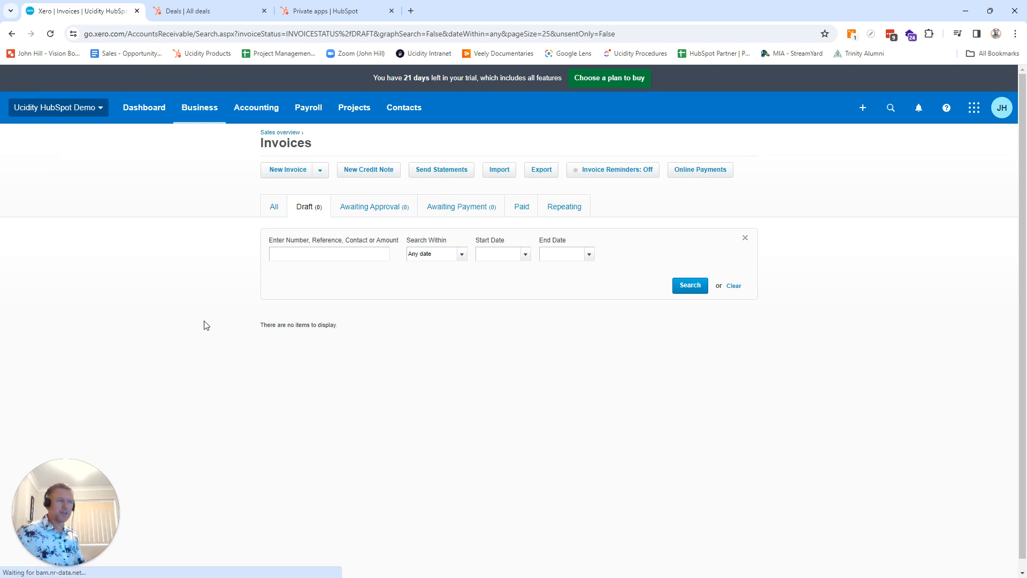
pyautogui.moveTo(621, 475)
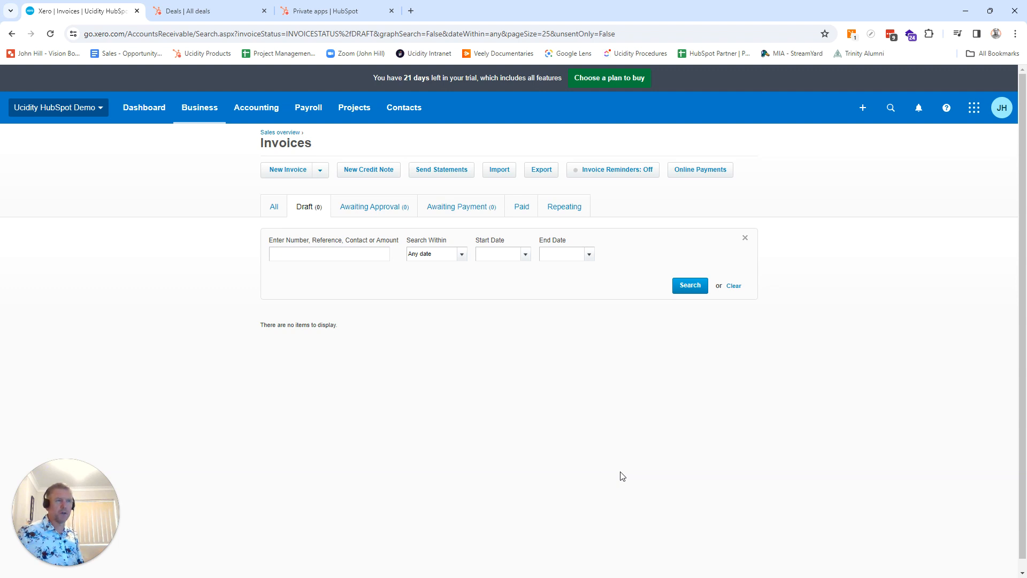
# Step: Move the John Smith - New Deal card from Presentation Scheduled to Ready To Invoice
pyautogui.click(207, 10)
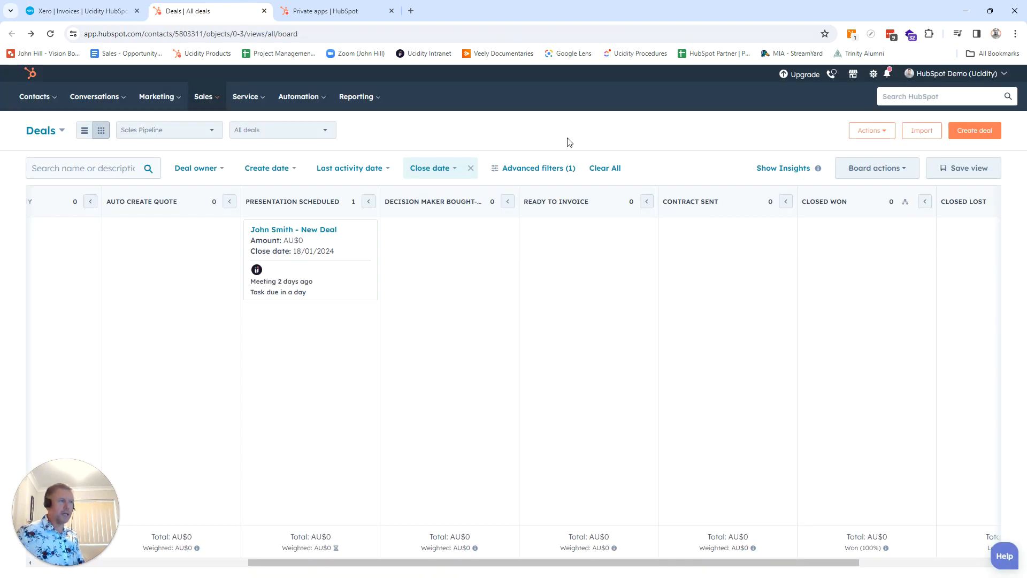
pyautogui.moveTo(443, 295)
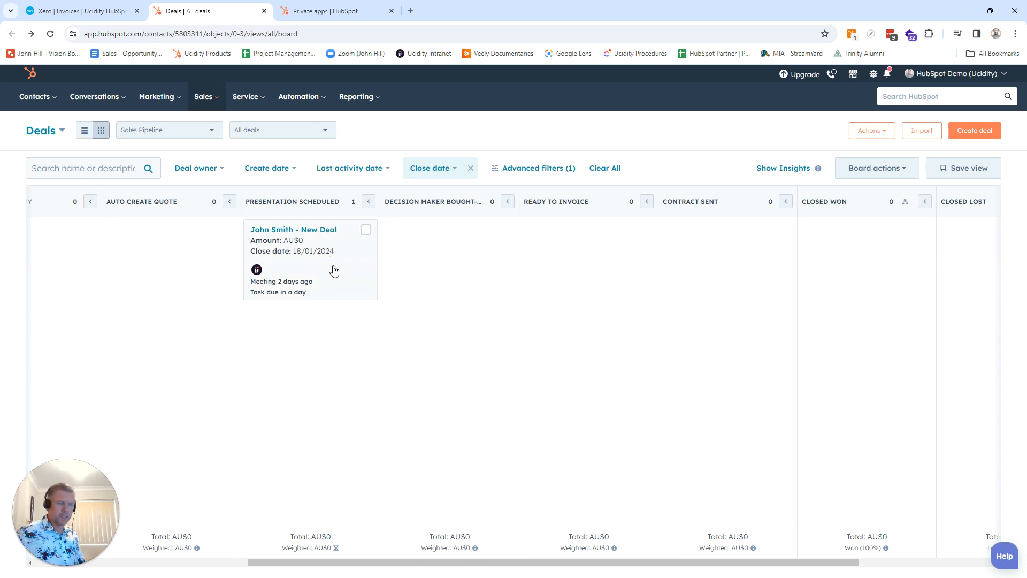
pyautogui.moveTo(311, 256); pyautogui.dragTo(587, 256)
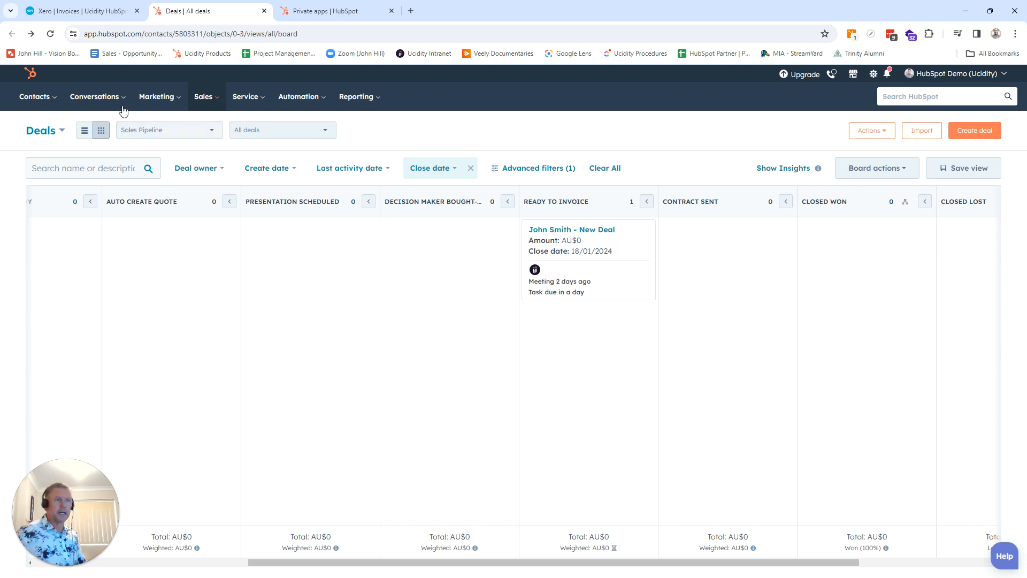
# Step: Check Xero's Draft tab for the new INV-0014 invoice for 880.00, then return to HubSpot
pyautogui.click(78, 10)
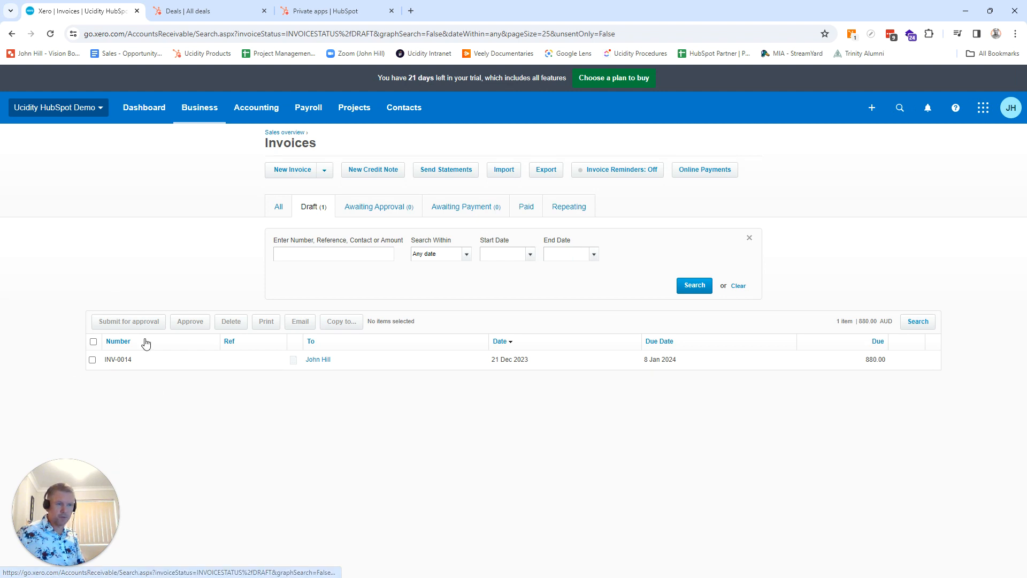
pyautogui.moveTo(180, 389)
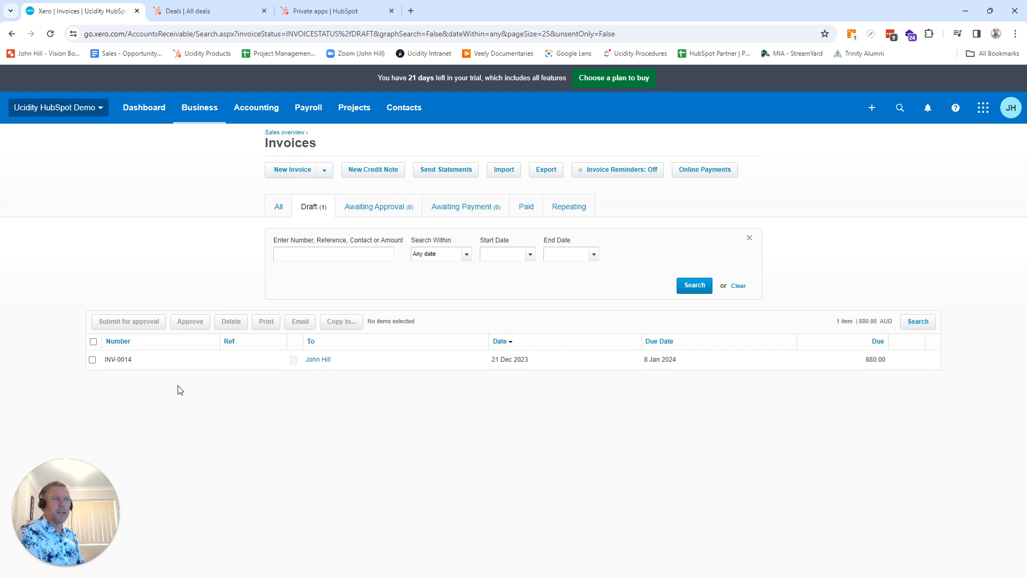
pyautogui.moveTo(221, 470)
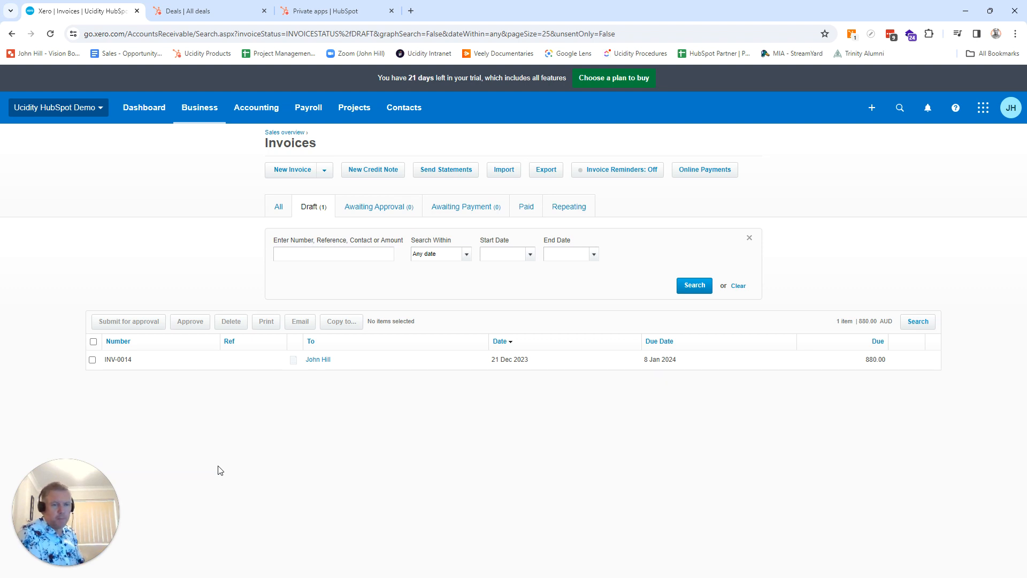
pyautogui.moveTo(927, 433)
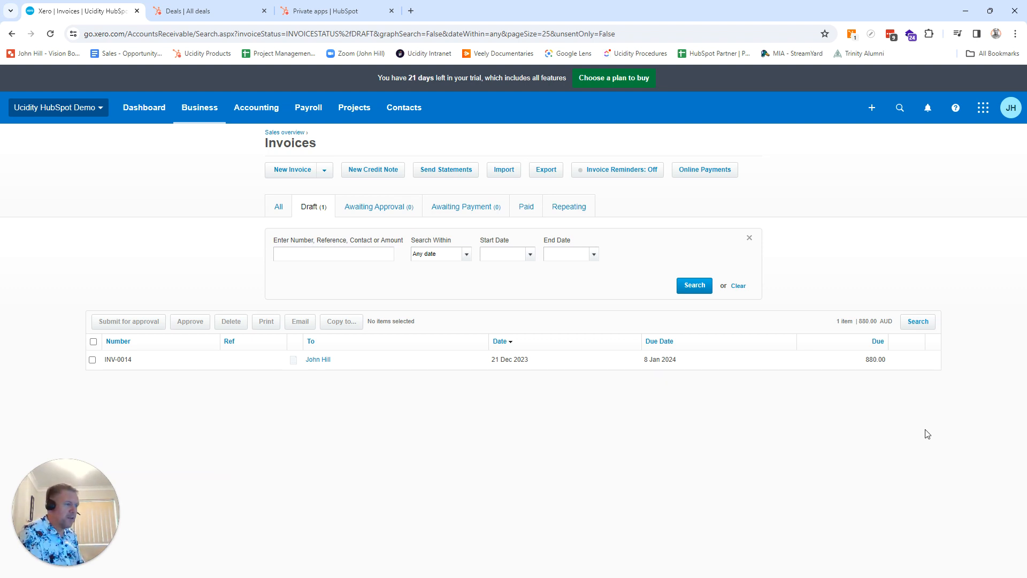
pyautogui.moveTo(171, 428)
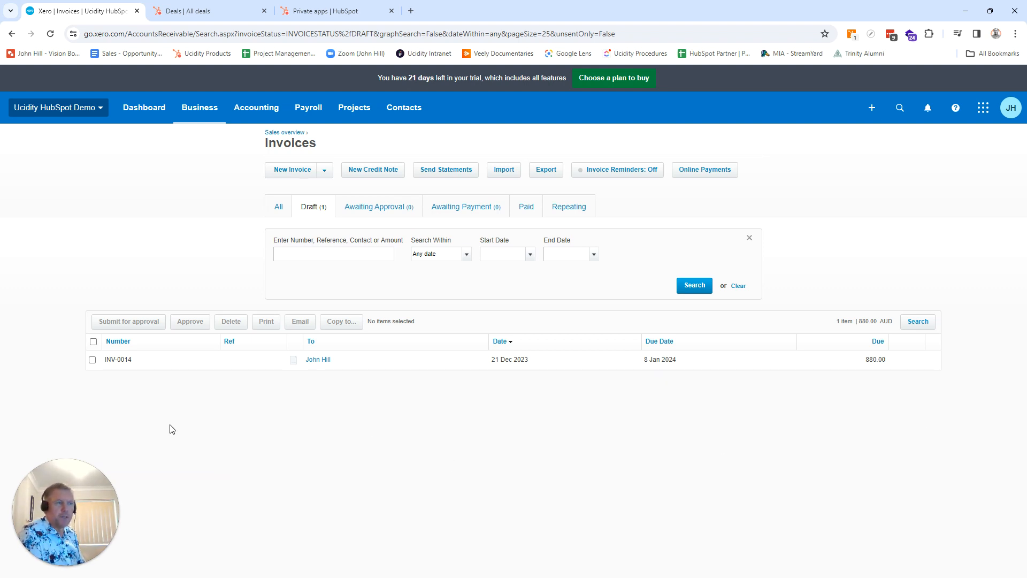
pyautogui.click(210, 11)
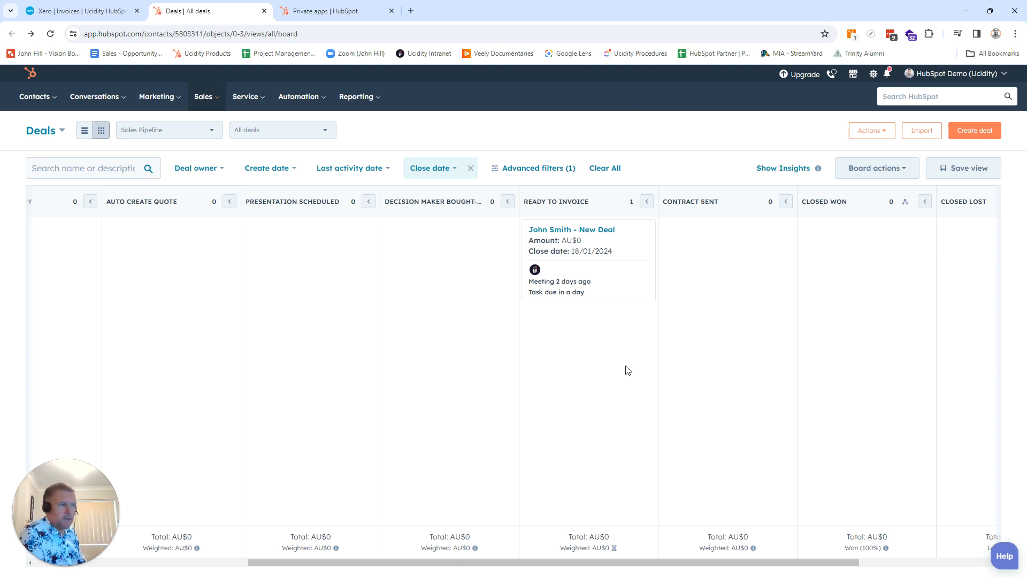
pyautogui.moveTo(671, 150)
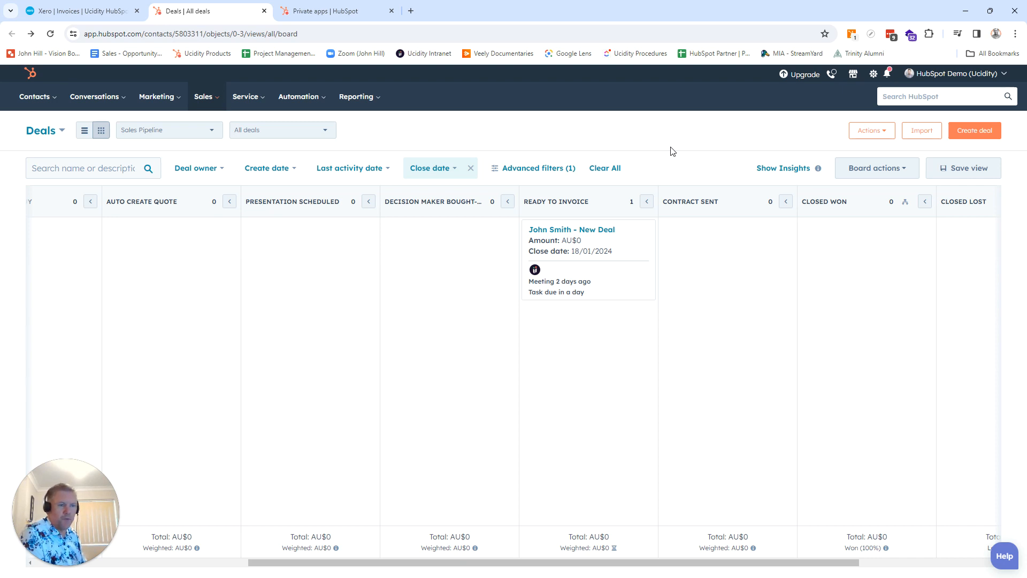
pyautogui.moveTo(573, 54)
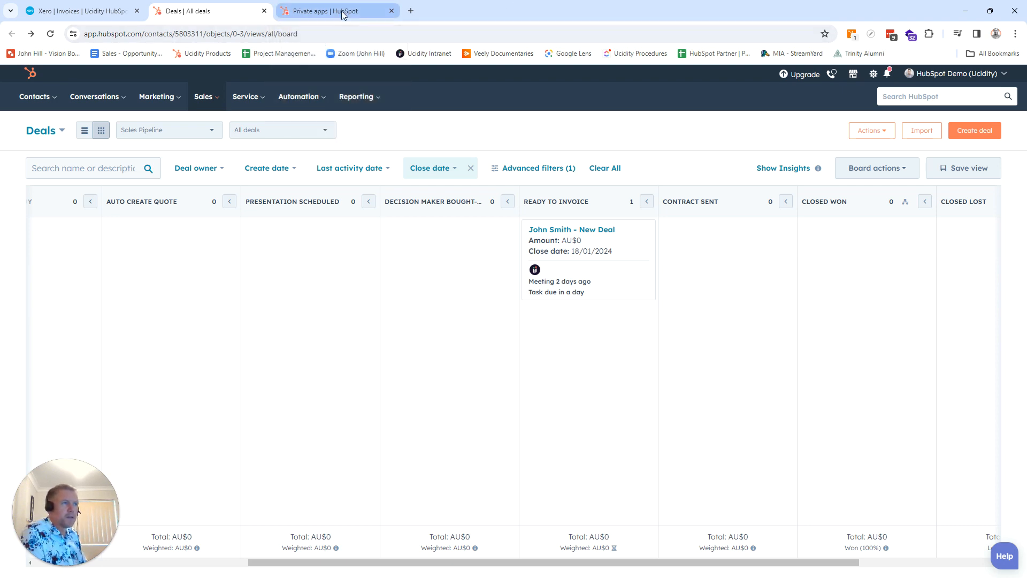
# Step: View the API-Integration app's Webhooks settings and highlight its target URL
pyautogui.click(336, 10)
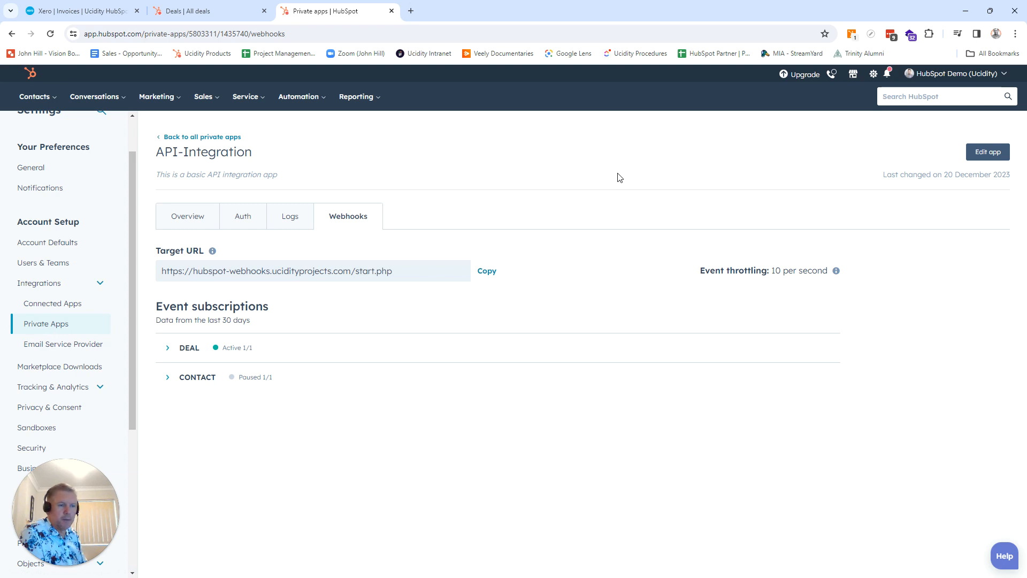
pyautogui.moveTo(35, 327)
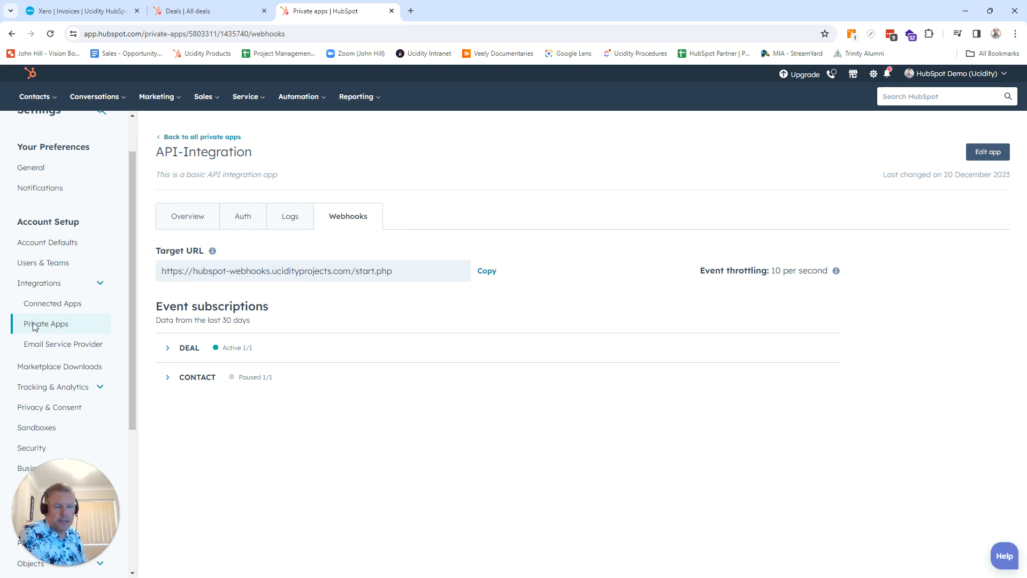
pyautogui.moveTo(59, 328)
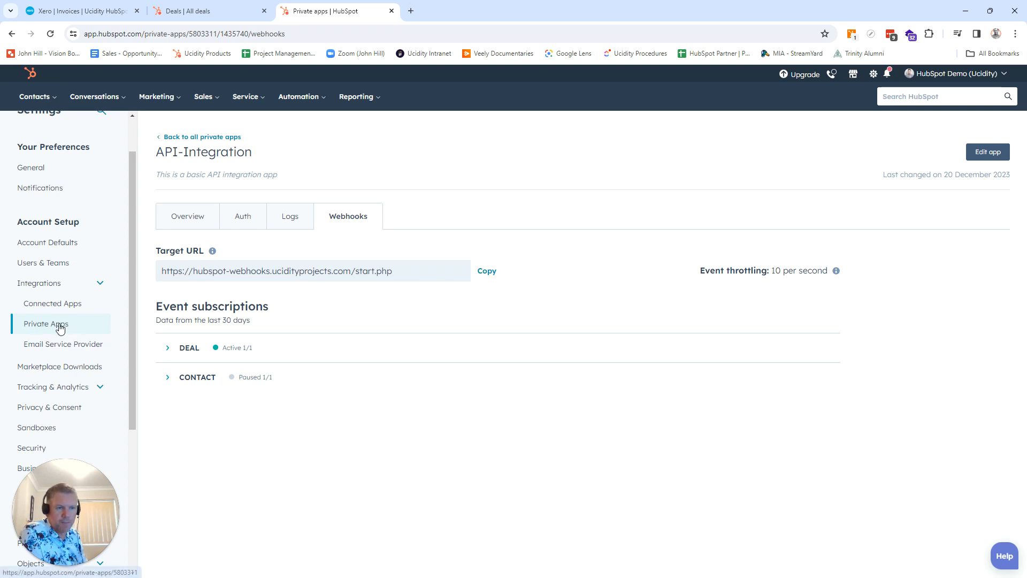
pyautogui.moveTo(541, 183)
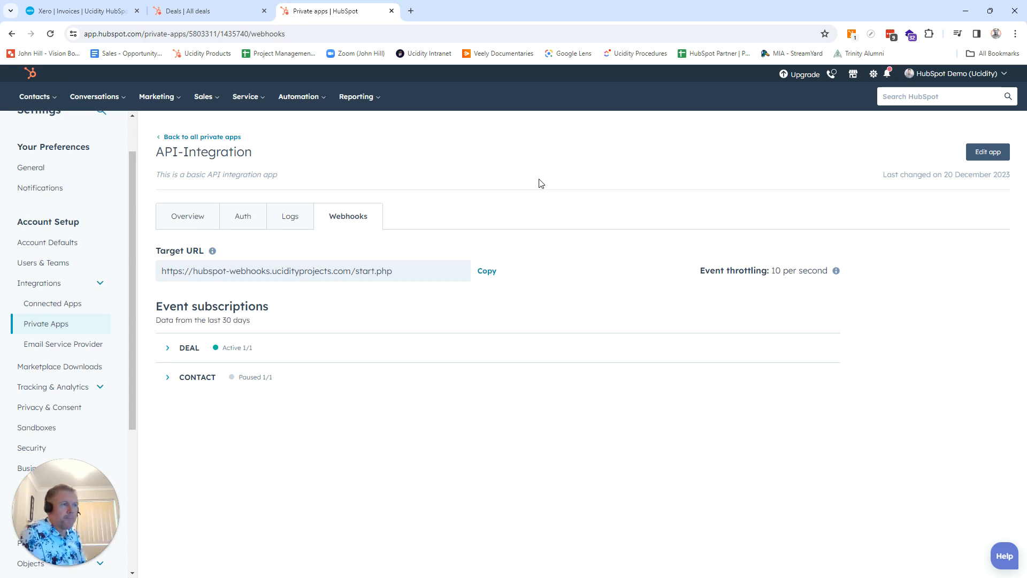
pyautogui.moveTo(290, 216)
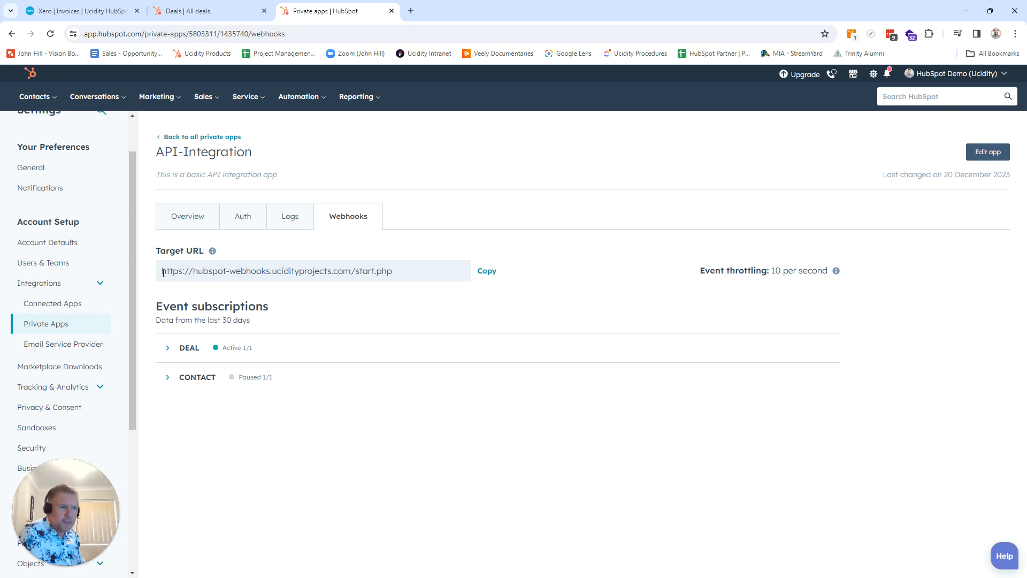
pyautogui.tripleClick(275, 270)
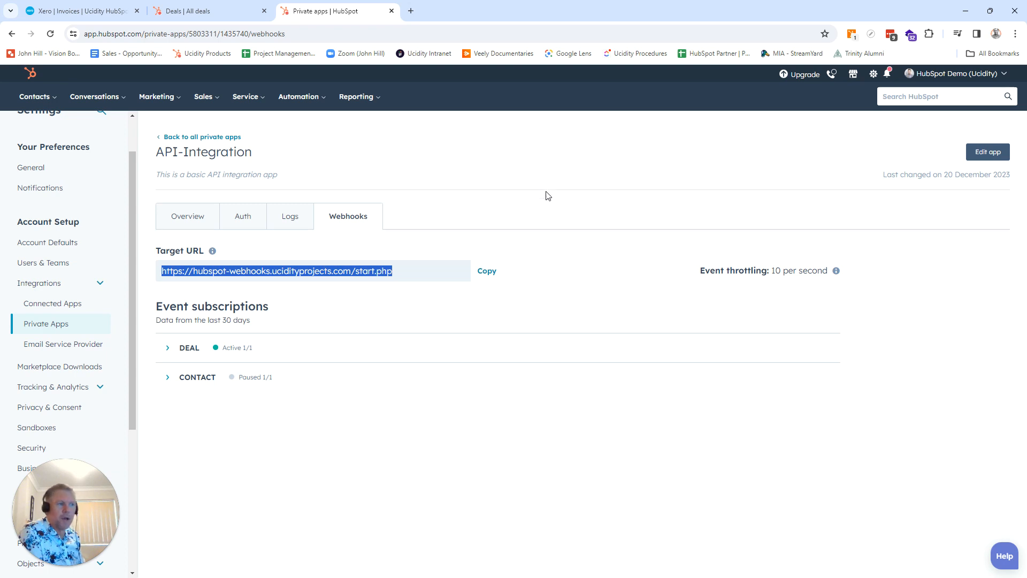
pyautogui.click(548, 194)
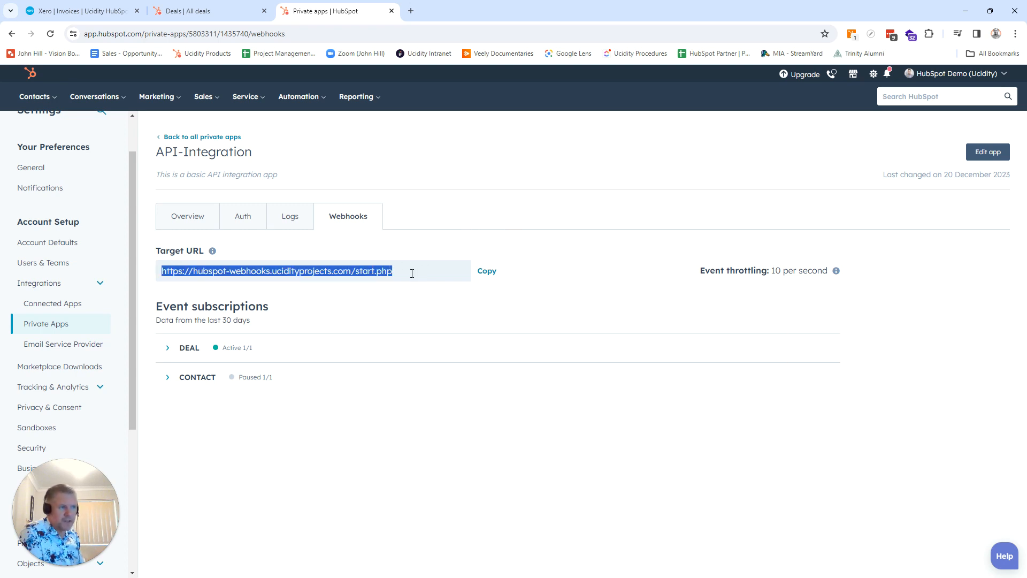
pyautogui.moveTo(494, 219)
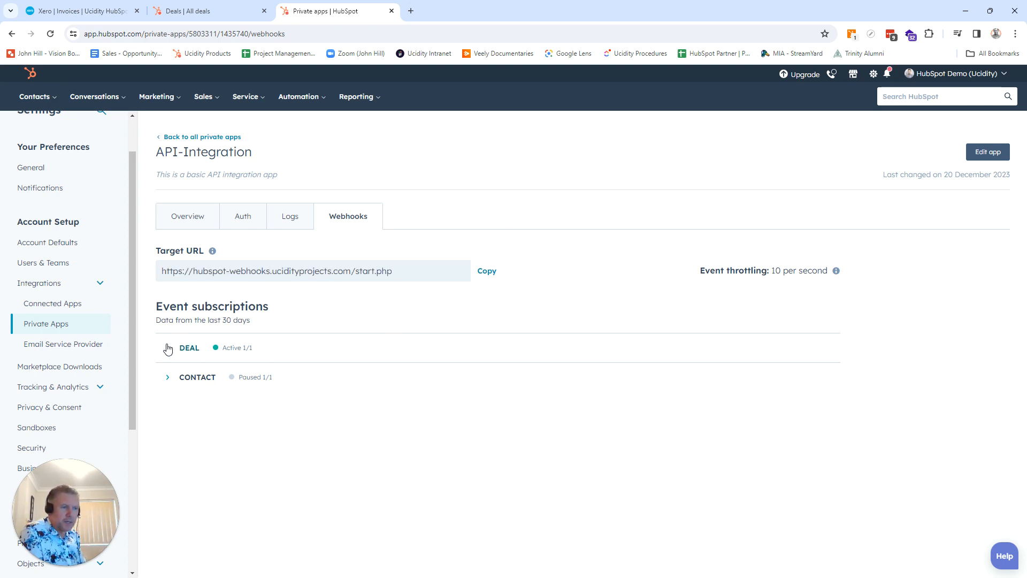
# Step: Expand the Deal event subscriptions and start editing the API-Integration app
pyautogui.click(189, 348)
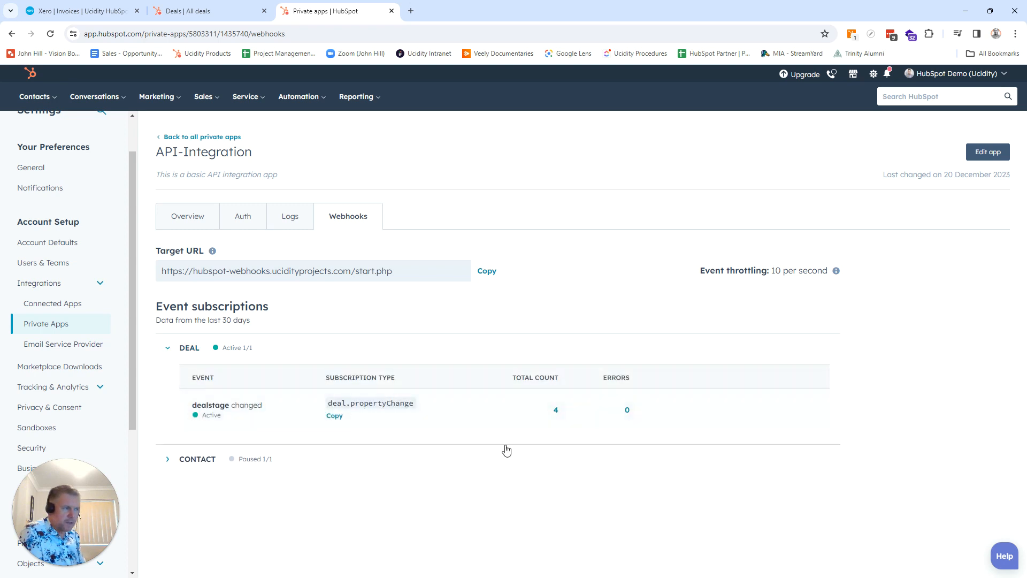
pyautogui.moveTo(924, 375)
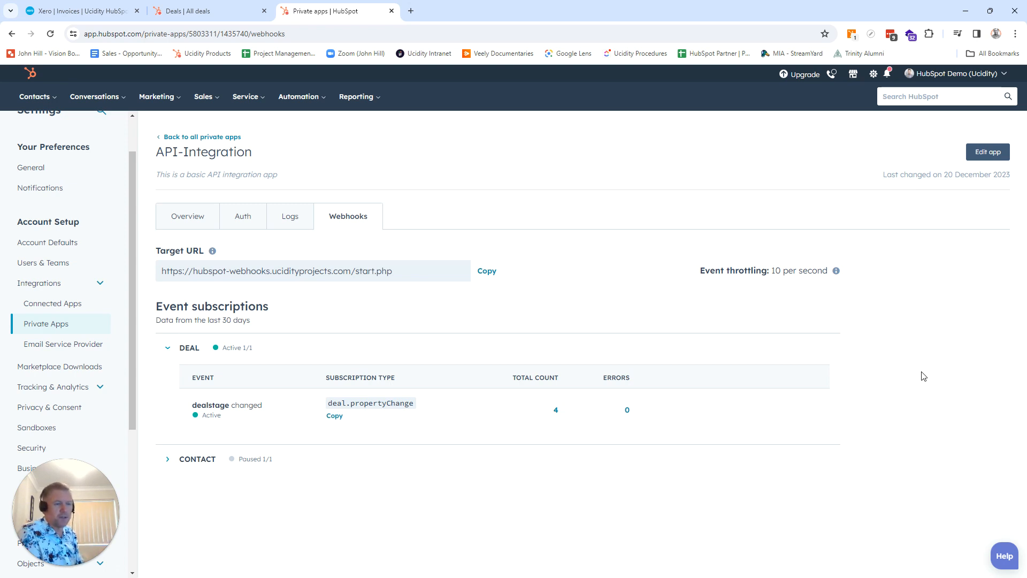
pyautogui.moveTo(583, 411)
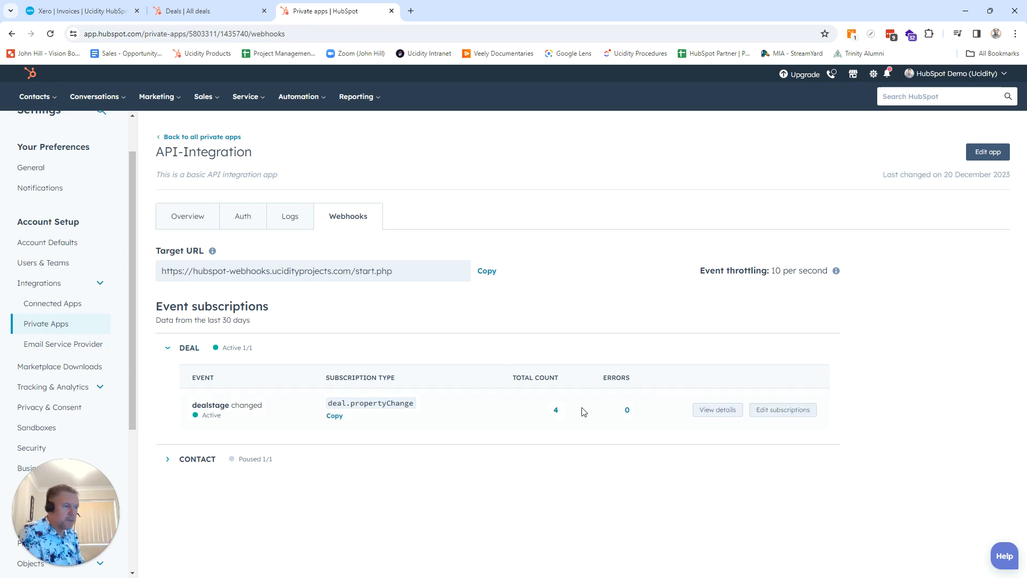
pyautogui.moveTo(915, 255)
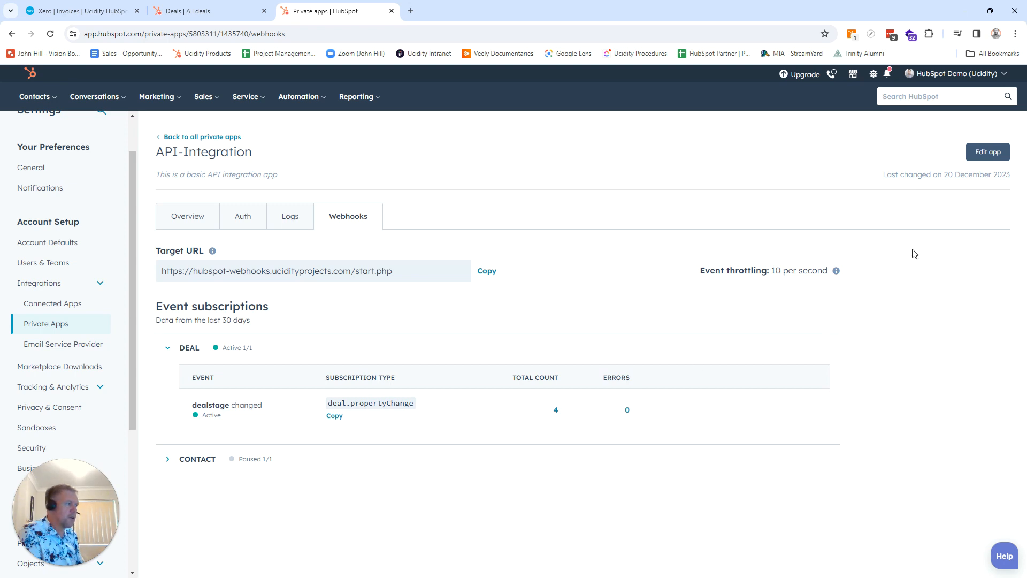
pyautogui.moveTo(988, 150)
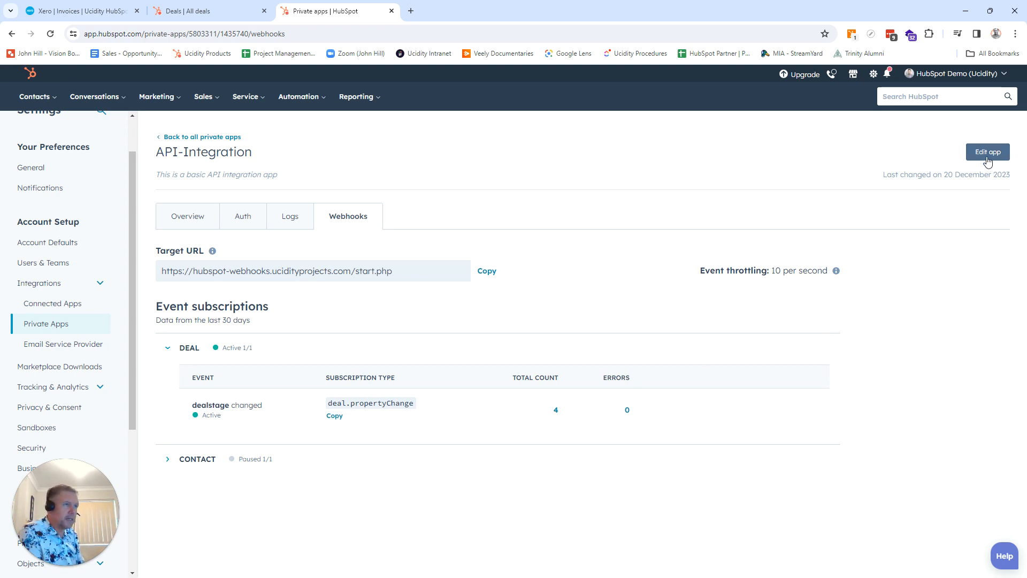
pyautogui.click(988, 151)
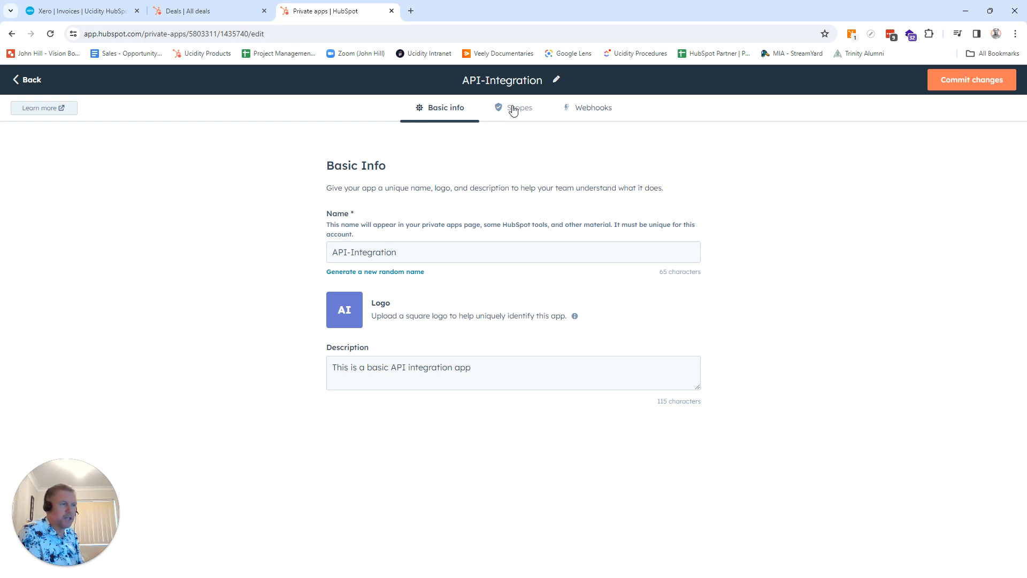
# Step: View the Scopes page listing read access to contacts, companies, lists and deals
pyautogui.click(520, 107)
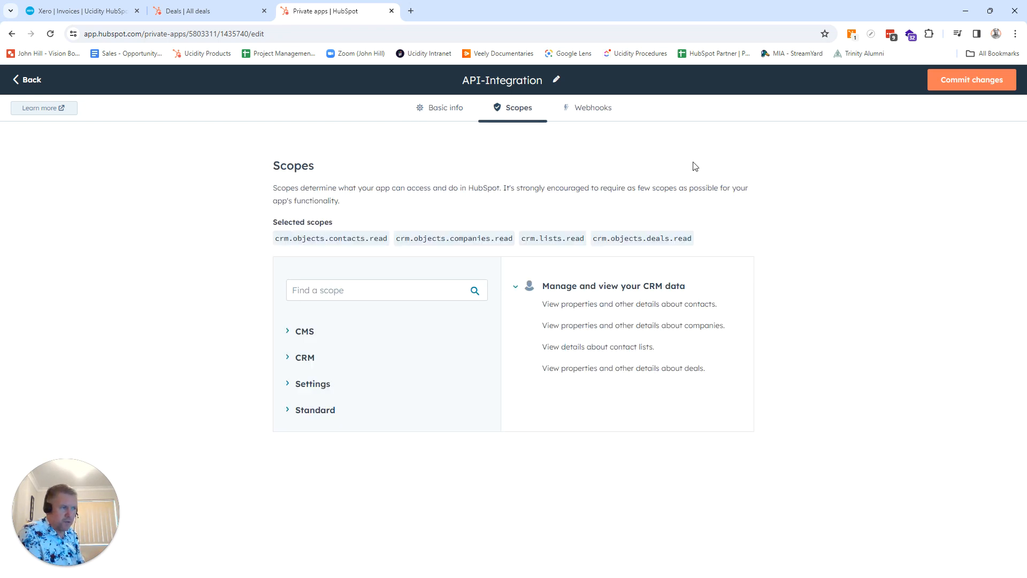
pyautogui.moveTo(791, 374)
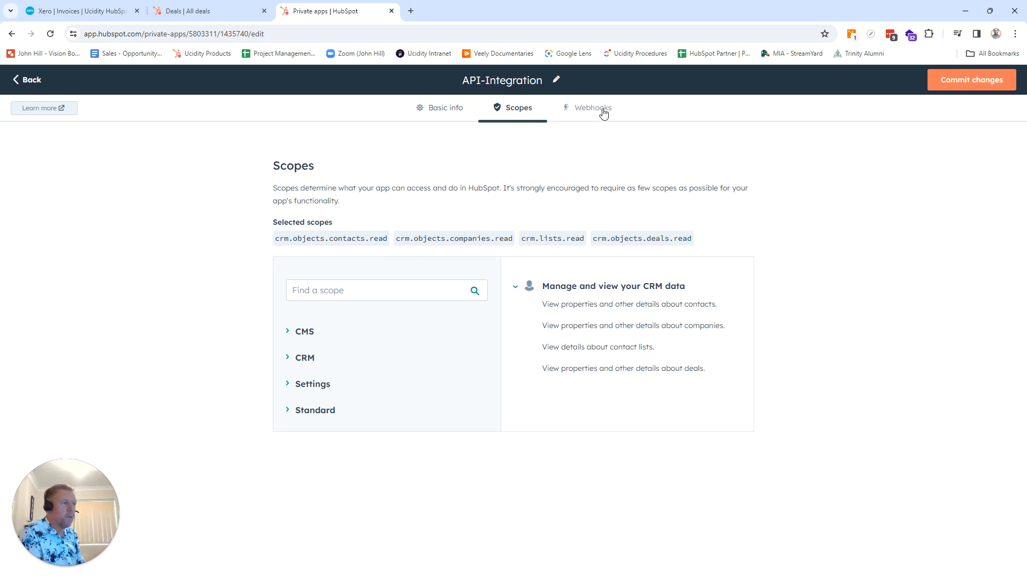
# Step: Show the Webhooks page, dismiss the caching notice and expand the Deal subscription group
pyautogui.click(592, 107)
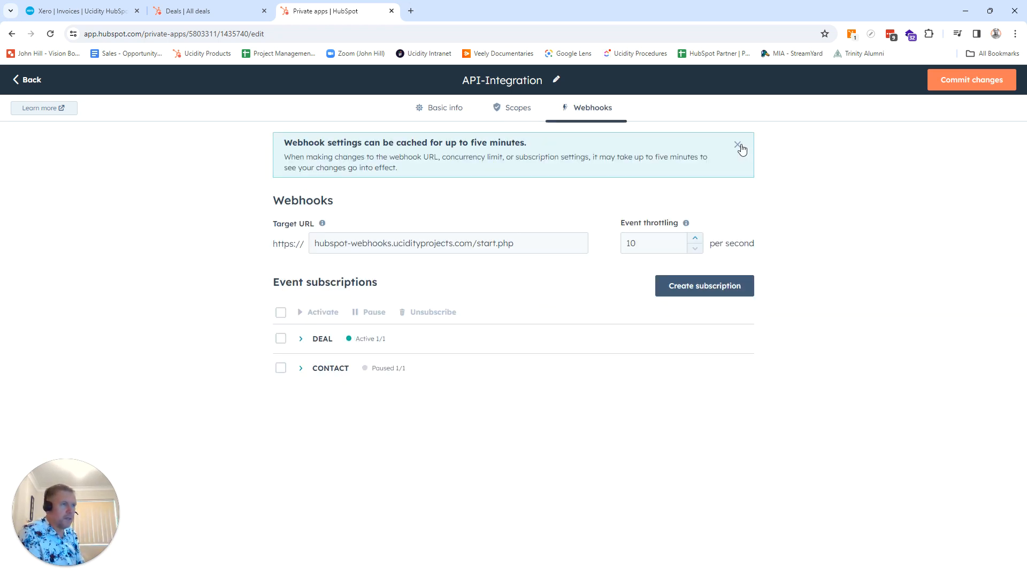
pyautogui.click(738, 145)
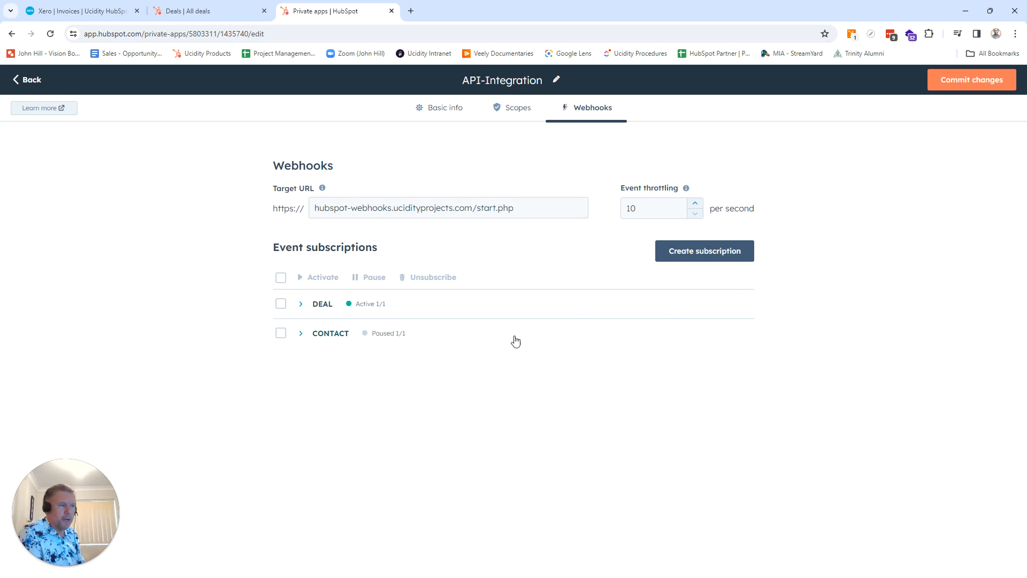
pyautogui.click(300, 303)
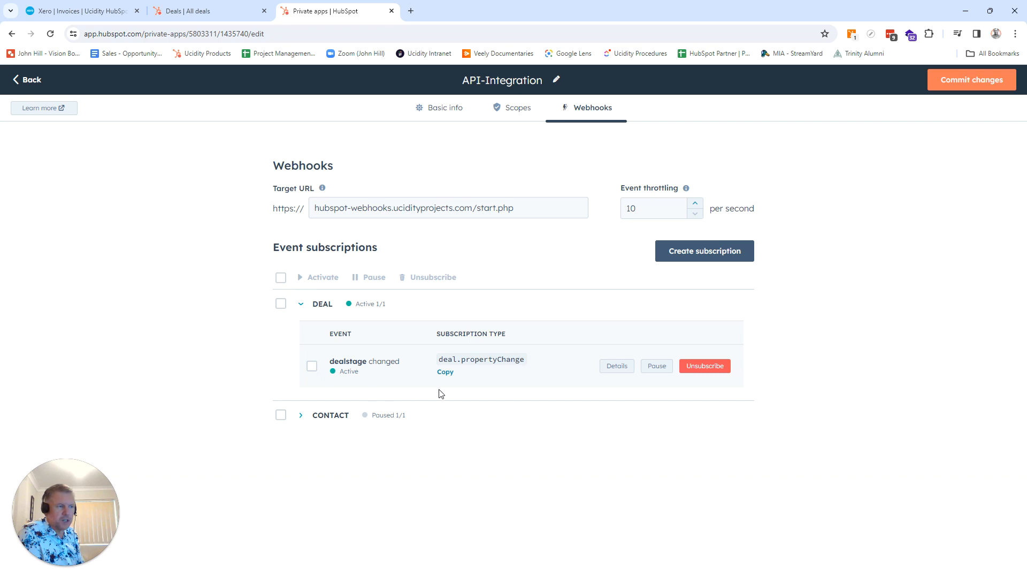
pyautogui.moveTo(521, 396)
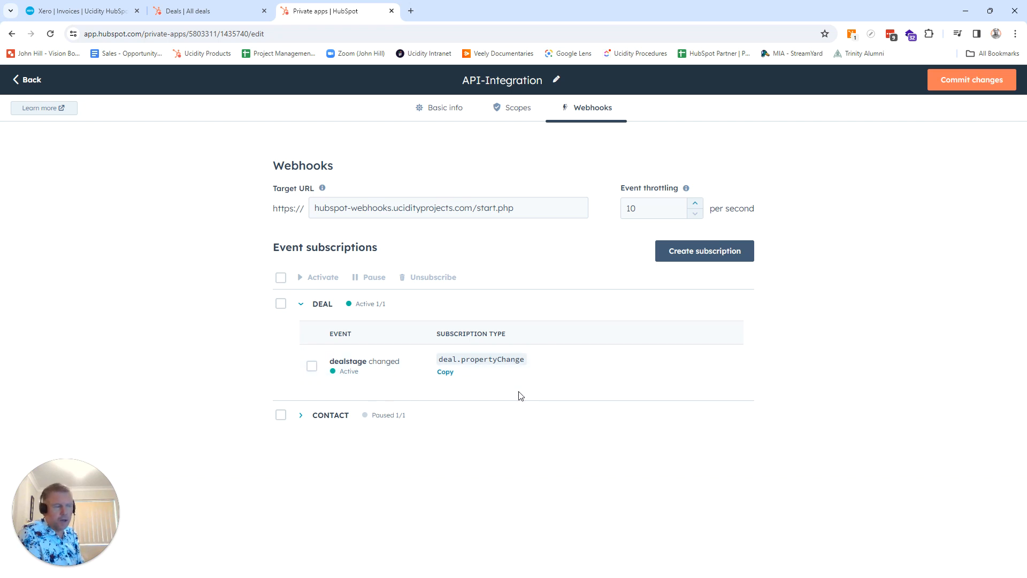
pyautogui.moveTo(822, 291)
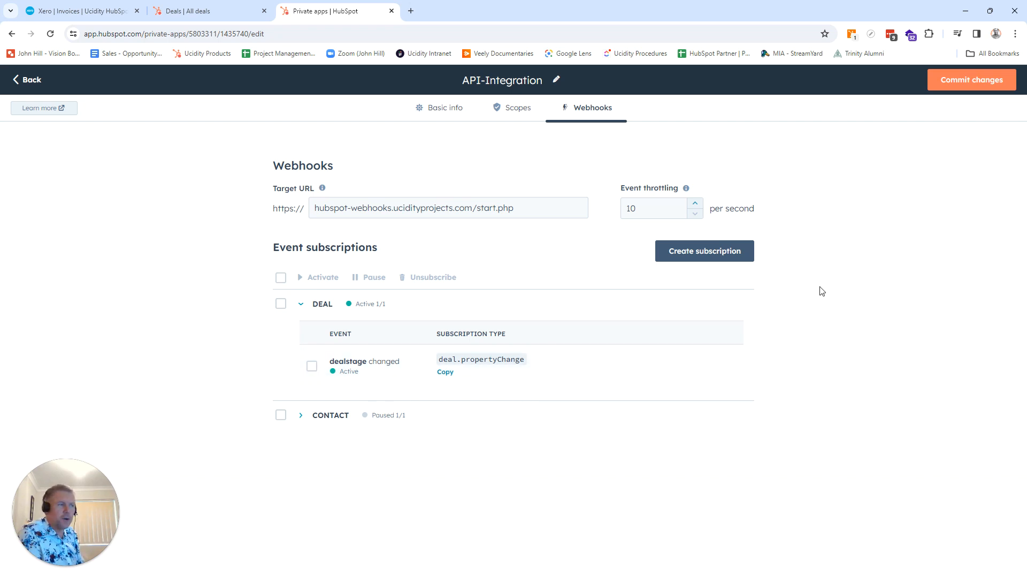
pyautogui.moveTo(819, 293)
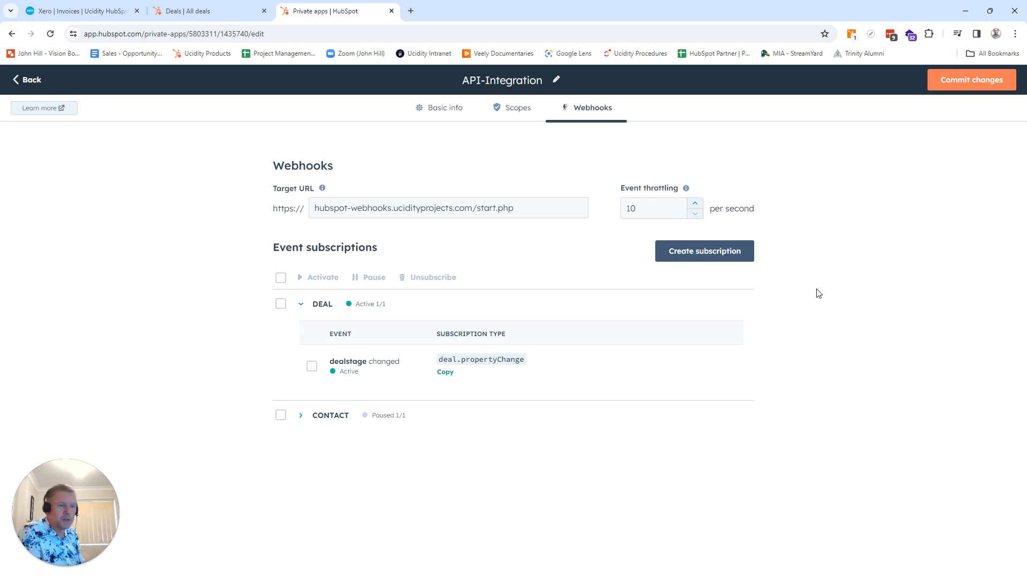
# Step: Fill a new subscription for Deal, Property changed, on the dealname property
pyautogui.click(705, 251)
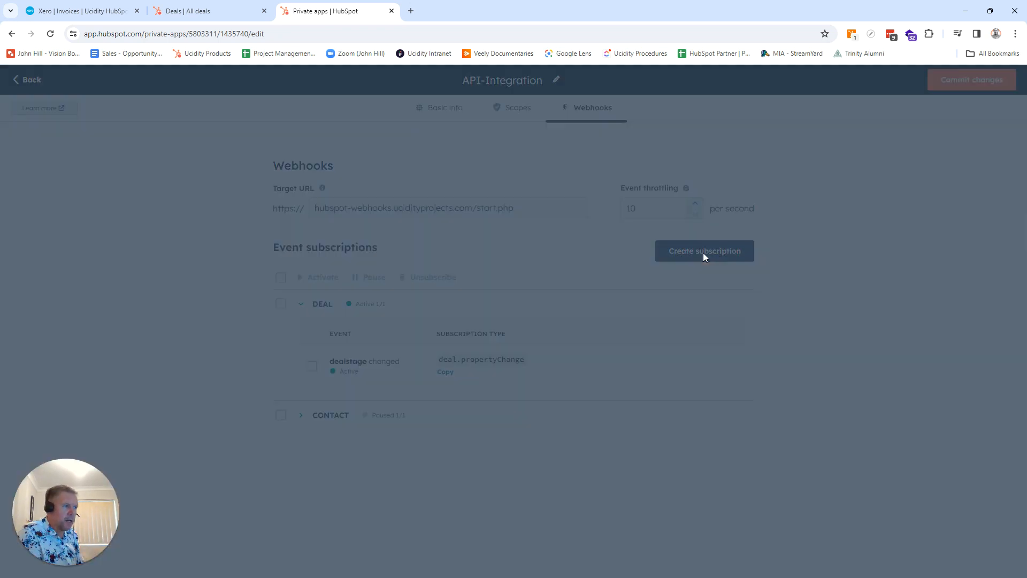
pyautogui.click(704, 251)
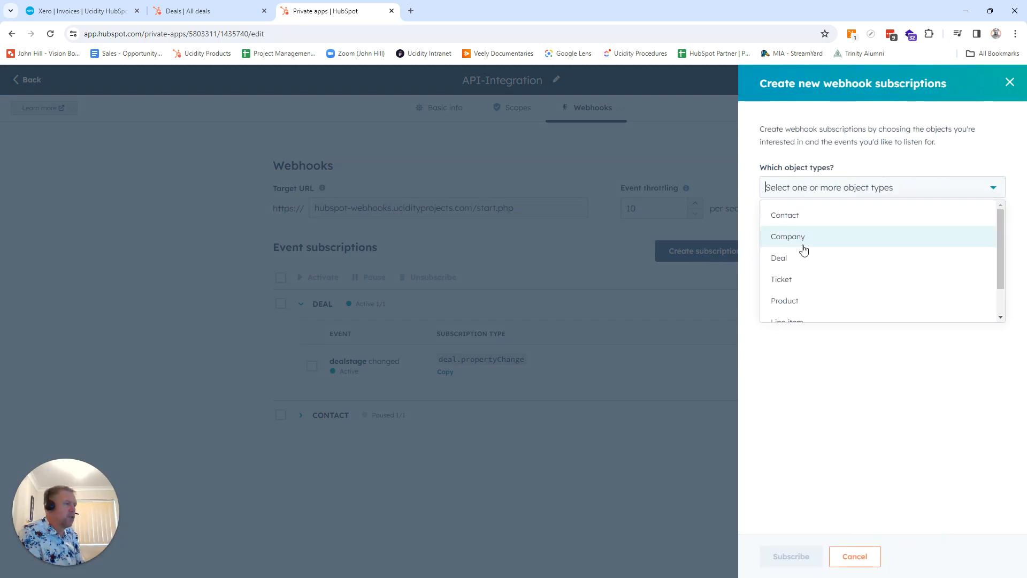
pyautogui.click(779, 258)
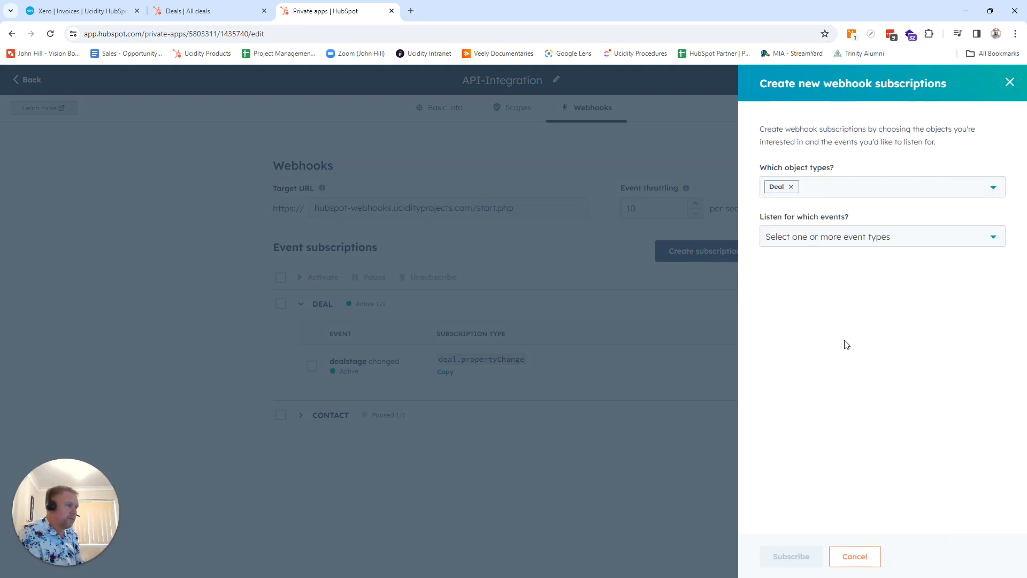
pyautogui.click(881, 236)
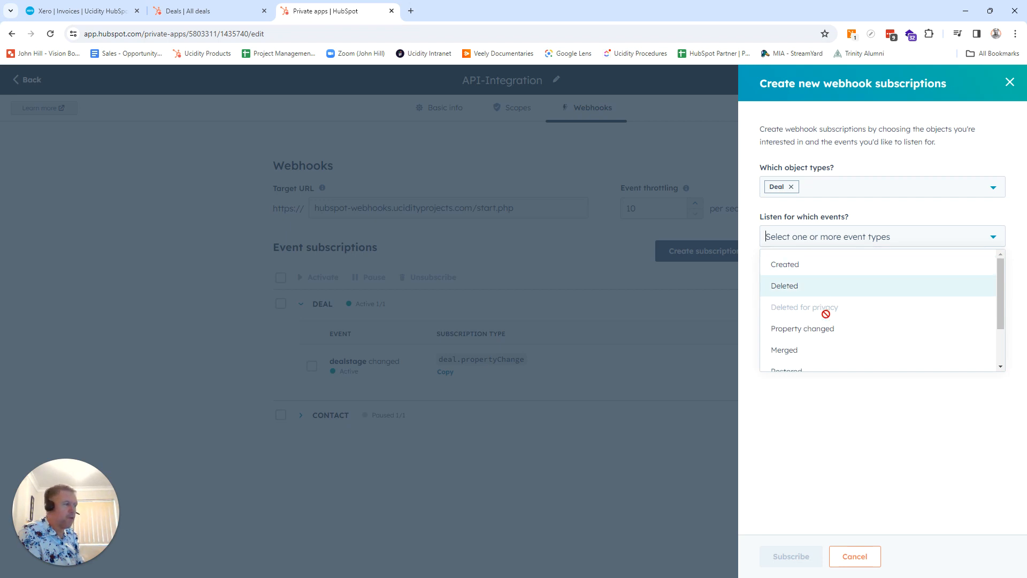
pyautogui.click(802, 329)
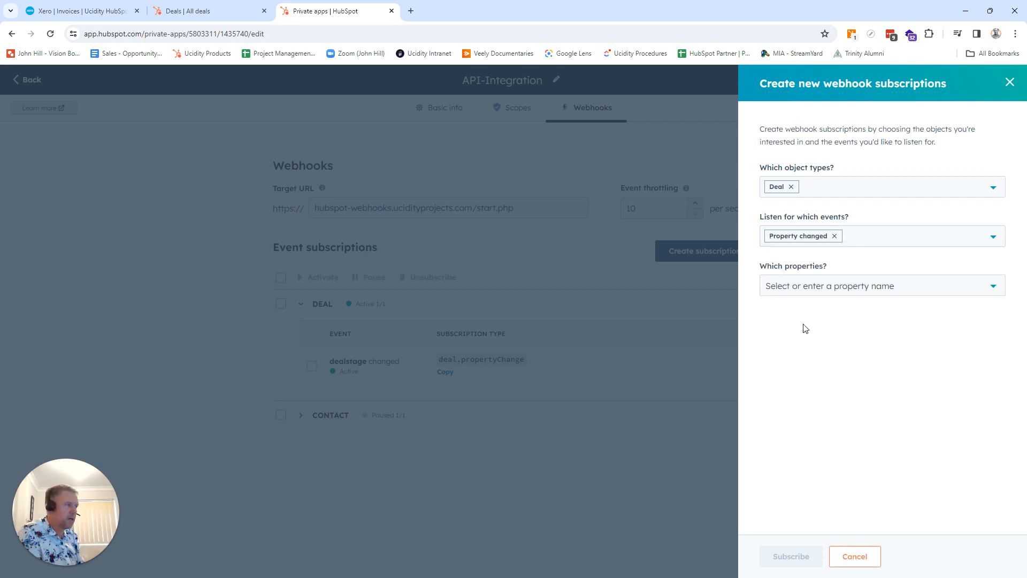
pyautogui.write('n')
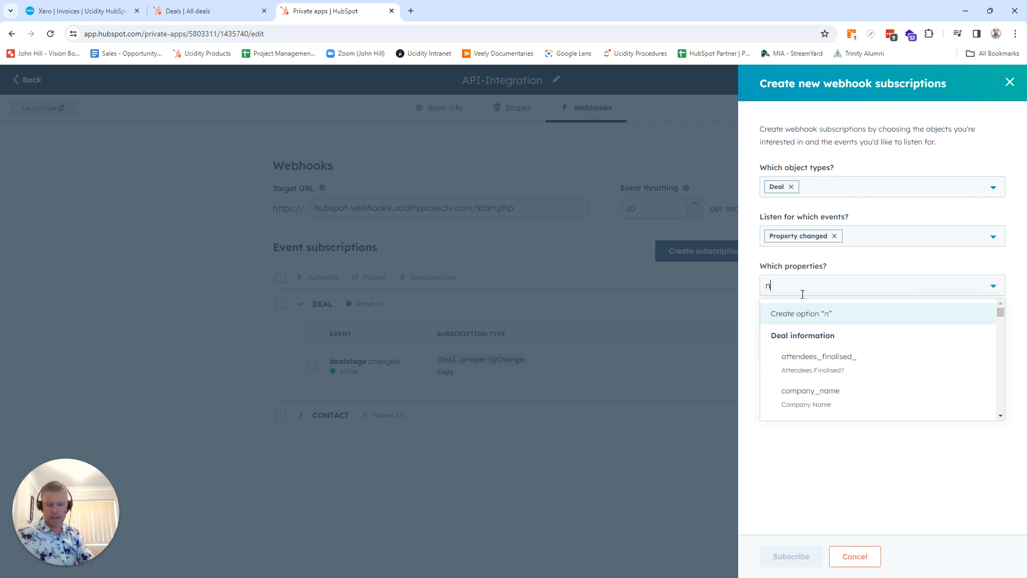
pyautogui.write('ame')
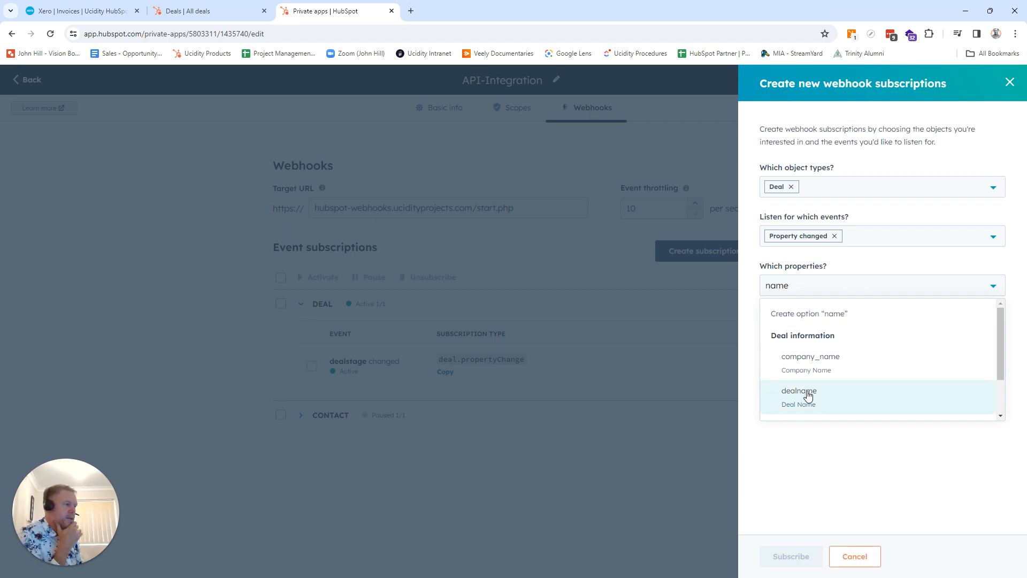
pyautogui.click(798, 392)
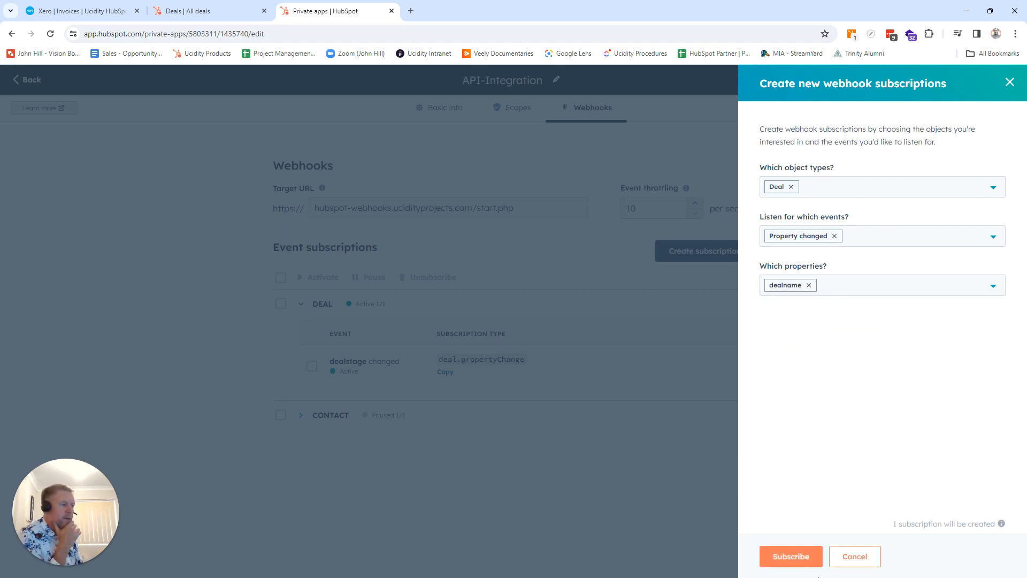
# Step: Subscribe to dealname changes so the Deal group shows 2 of 2 active subscriptions
pyautogui.click(790, 557)
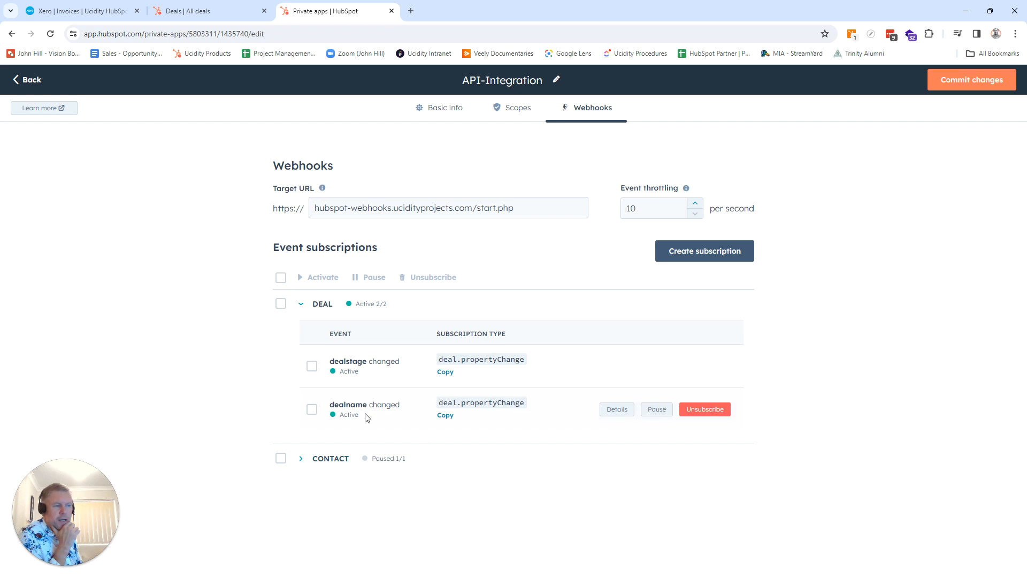
pyautogui.moveTo(357, 417)
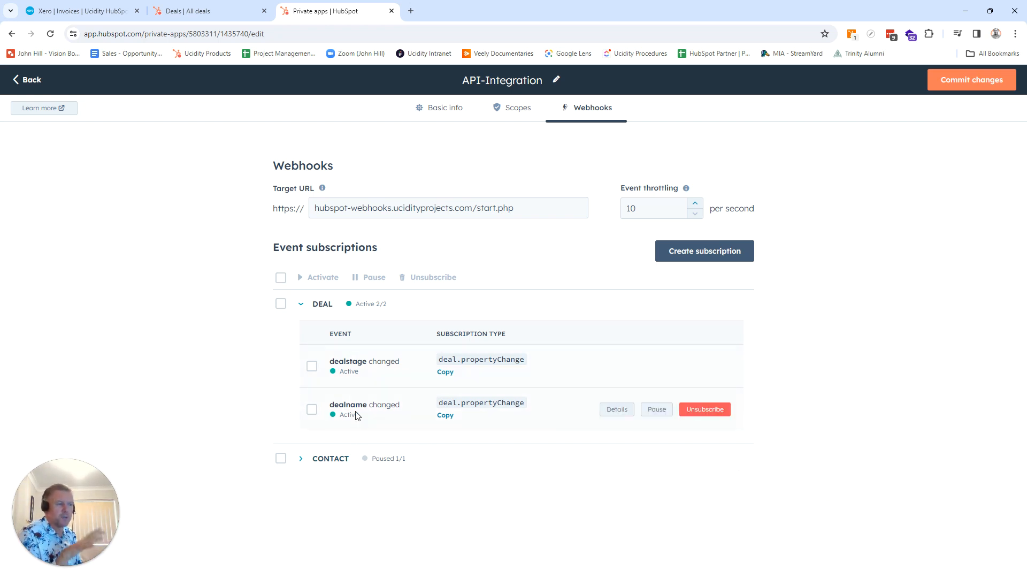
pyautogui.moveTo(532, 200)
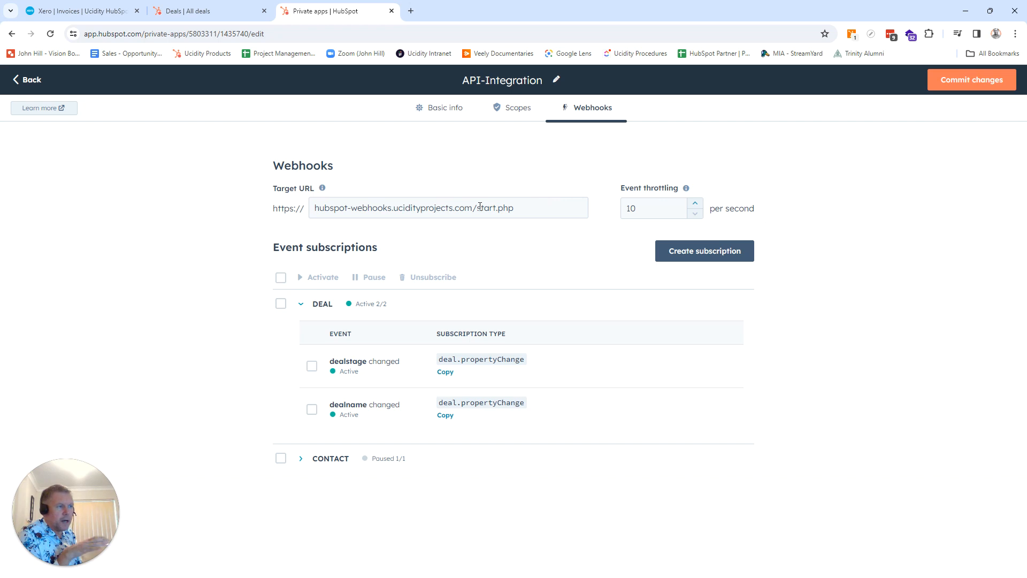
pyautogui.doubleClick(495, 208)
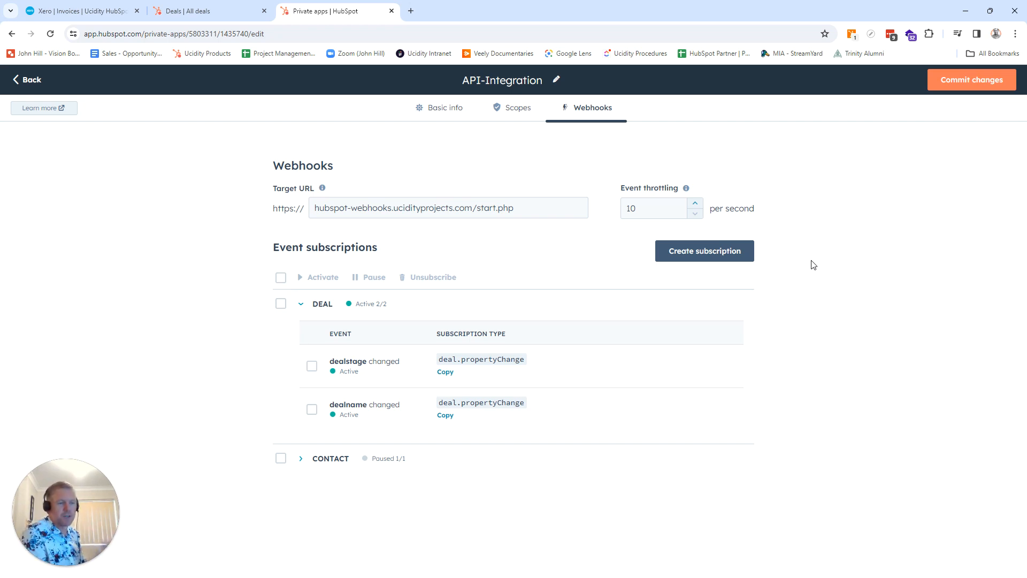
pyautogui.doubleClick(303, 165)
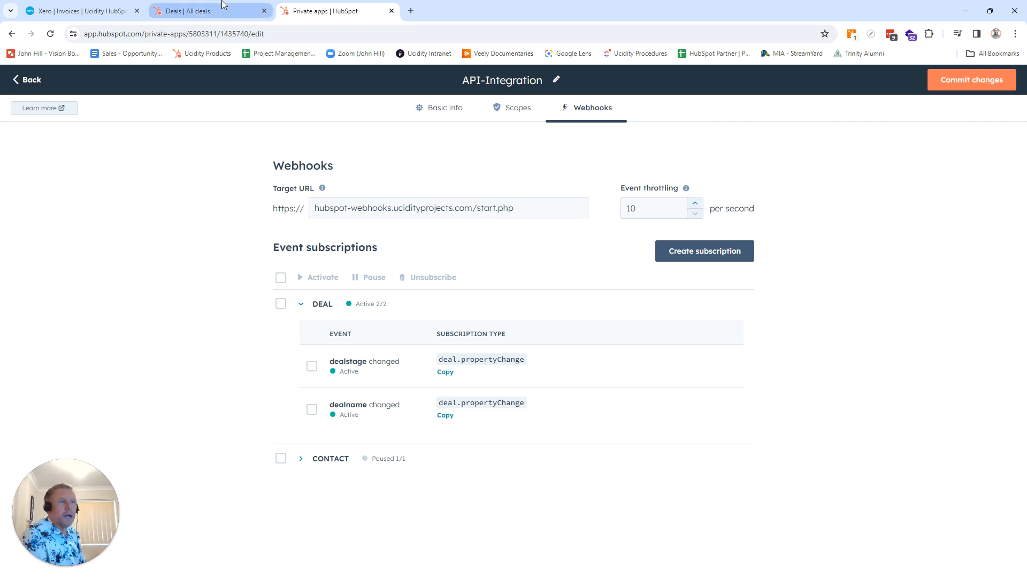
# Step: Return to the Deals board with John Smith - New Deal in Ready To Invoice
pyautogui.click(191, 11)
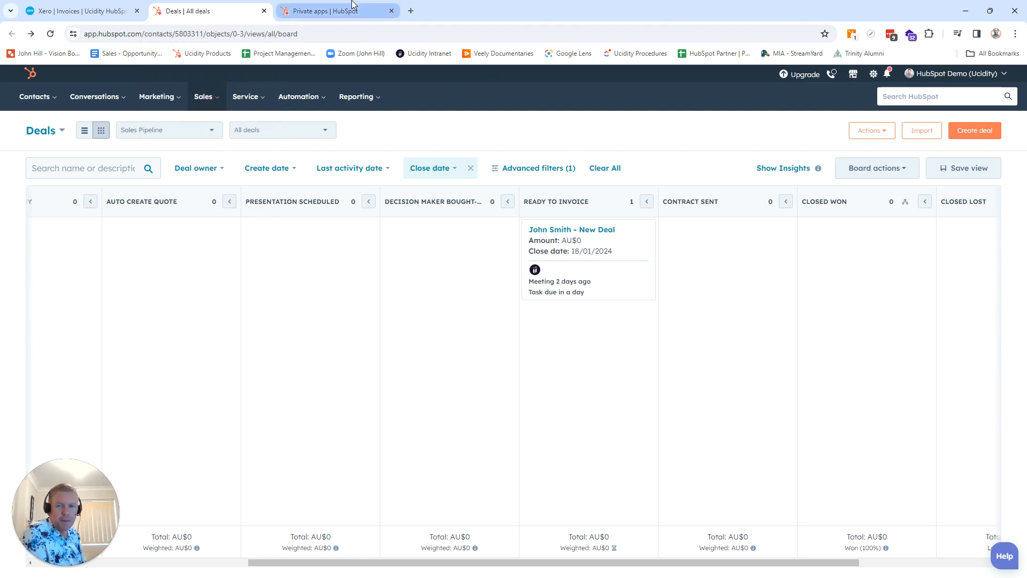
pyautogui.moveTo(334, 10)
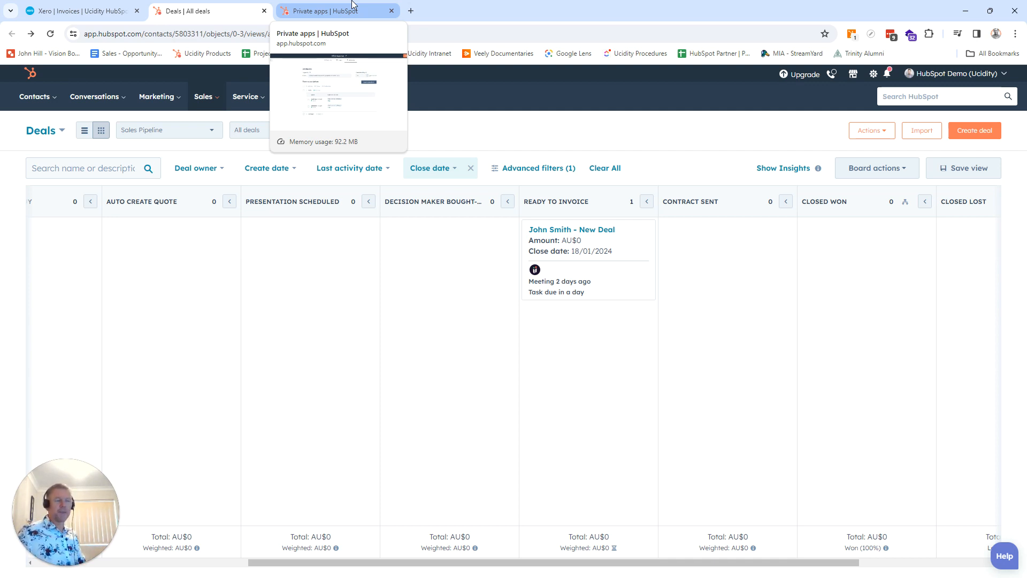
# Step: Return to the API-Integration app's webhooks page and begin editing the Target URL
pyautogui.click(337, 11)
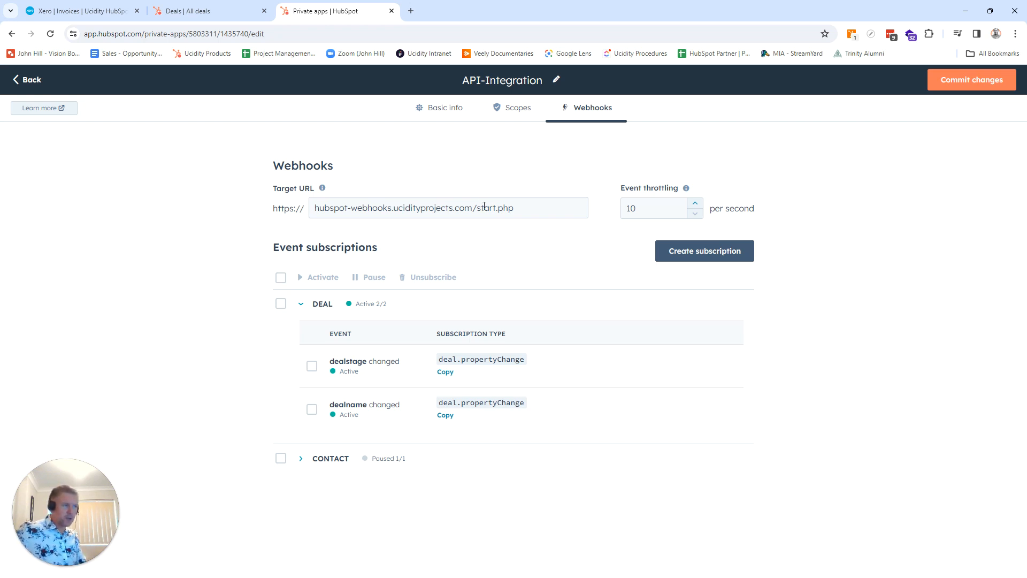
pyautogui.click(497, 208)
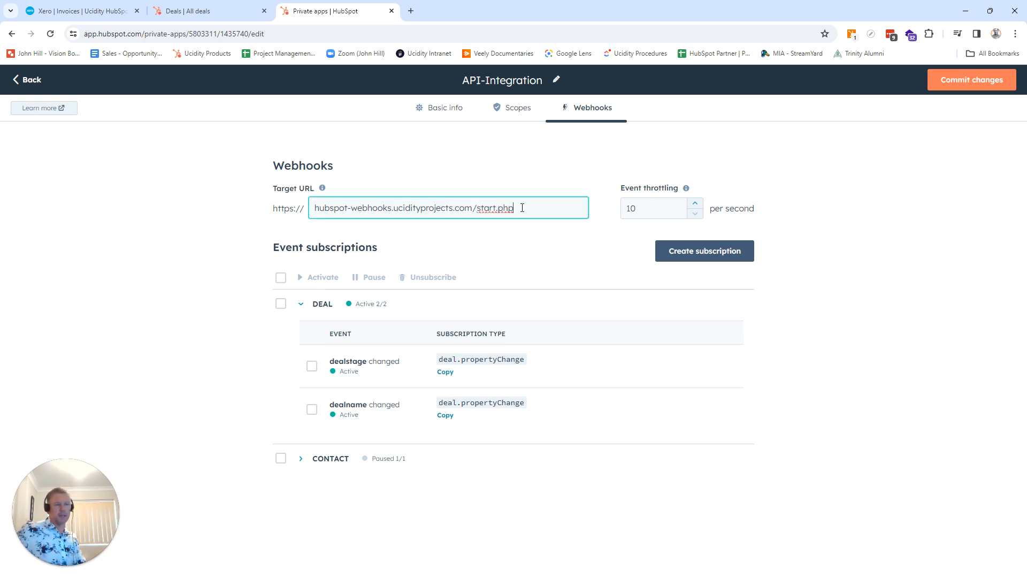